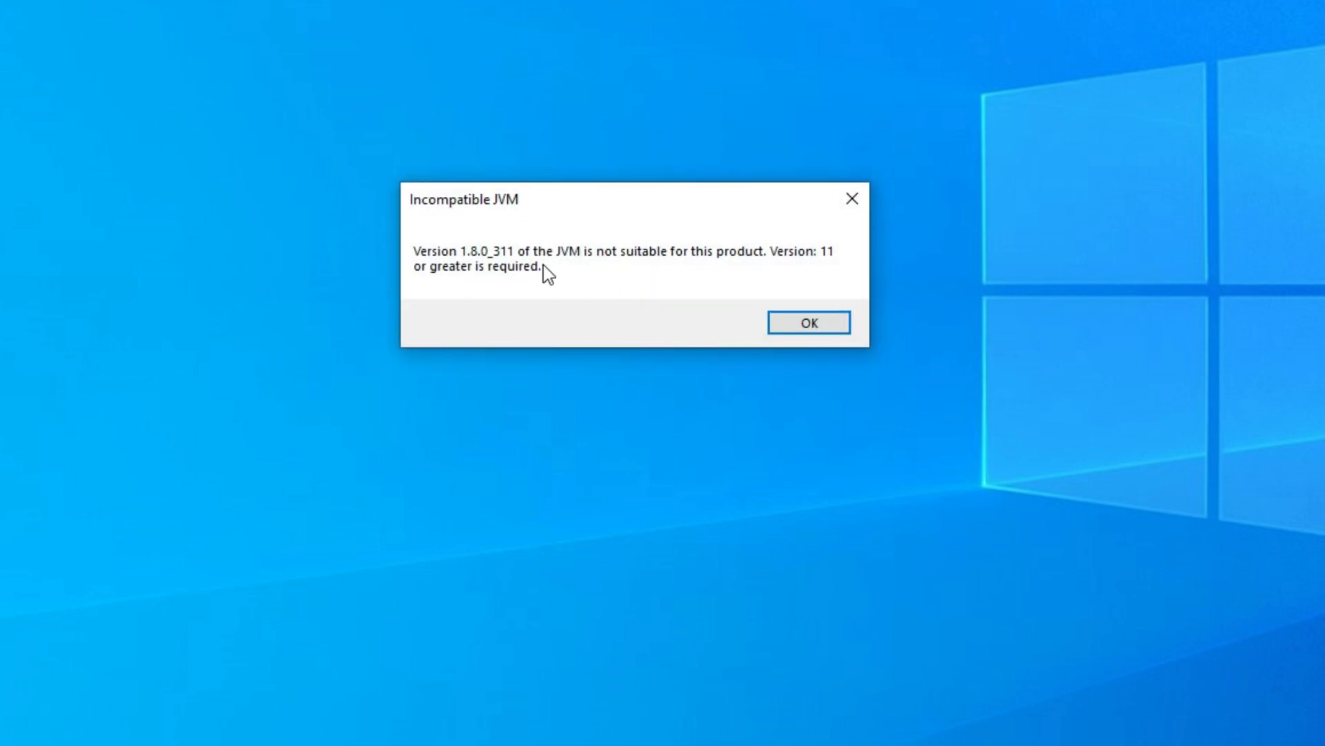
mouse_move(647, 257)
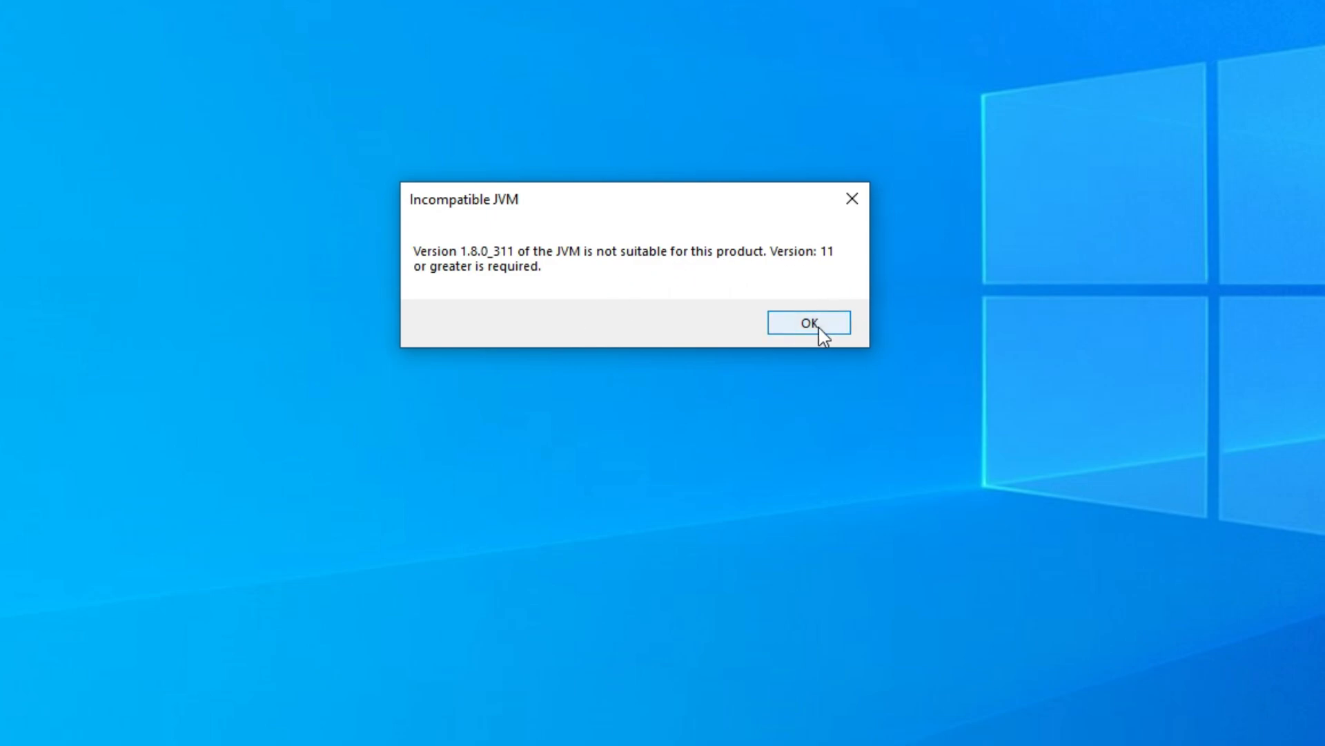
Dismiss the incompatible JVM error and open Eclipse's install folder with eclipse.ini selected.
left_click(807, 323)
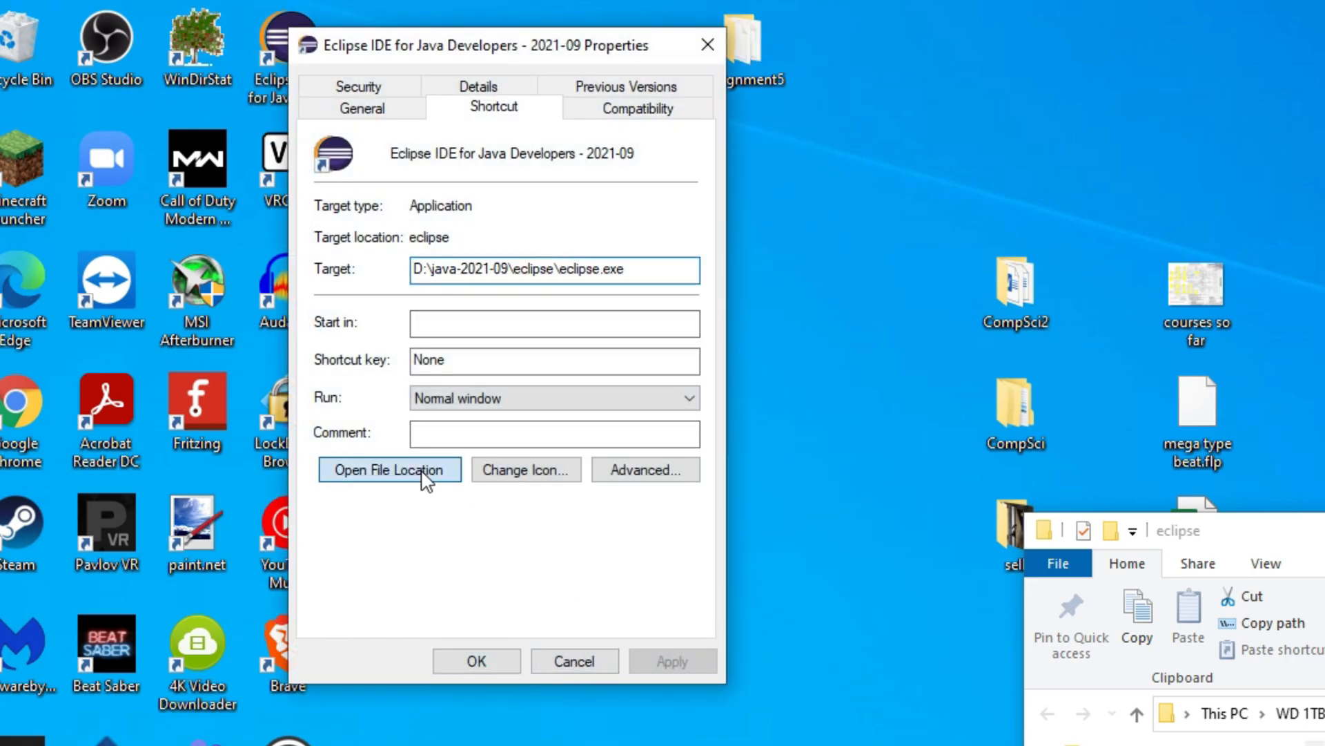
left_click(572, 660)
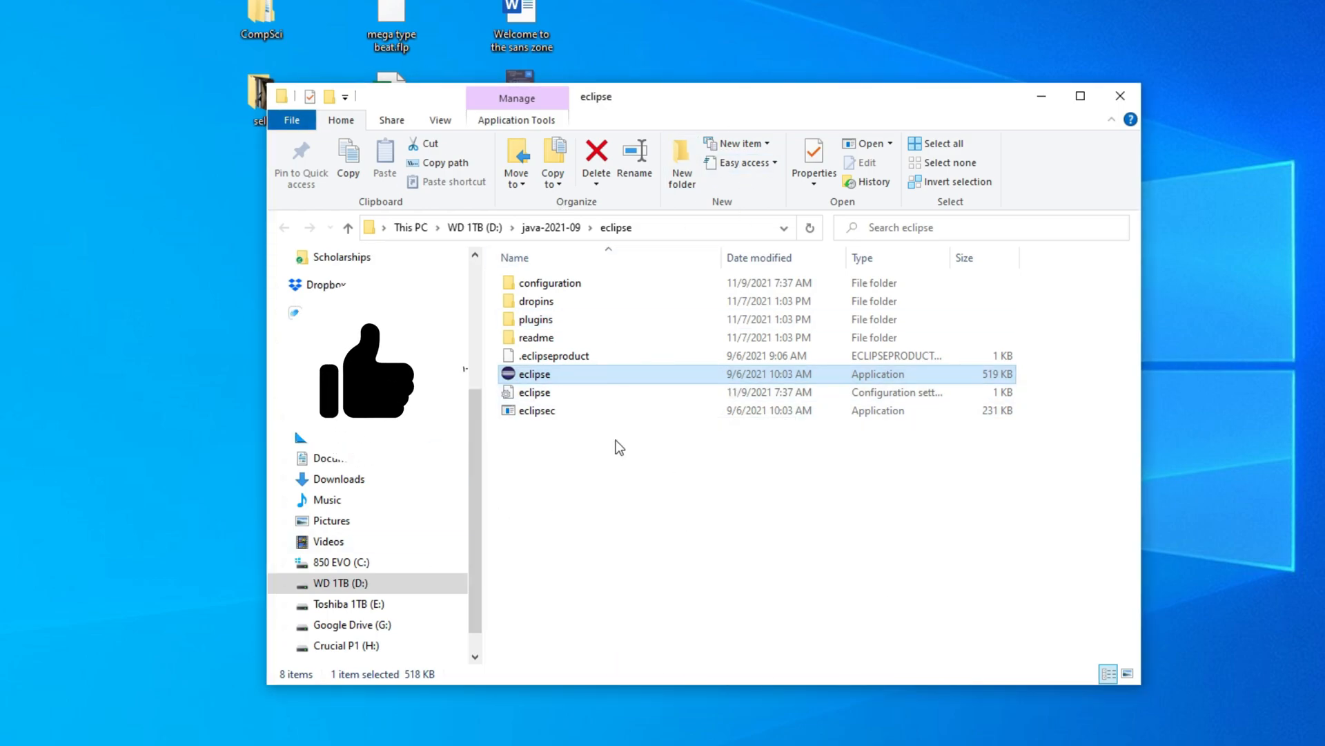
mouse_move(558, 398)
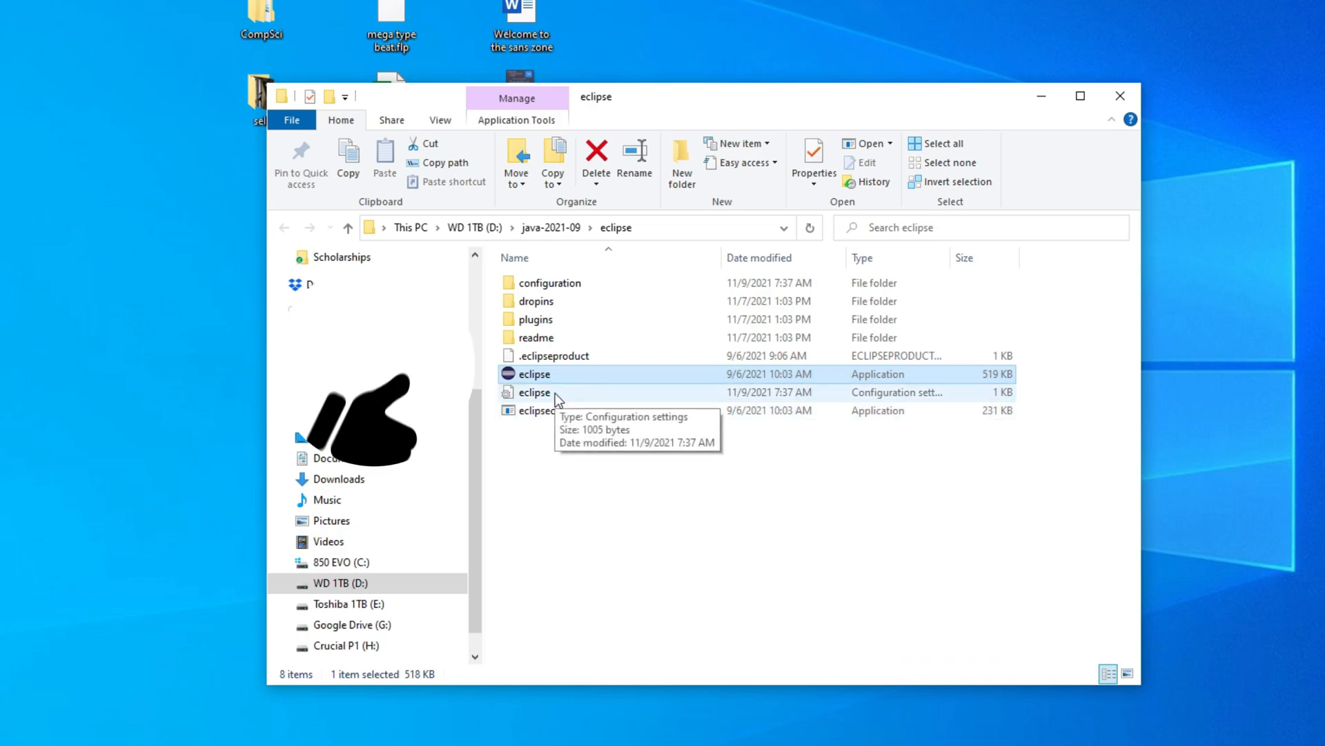
left_click(535, 391)
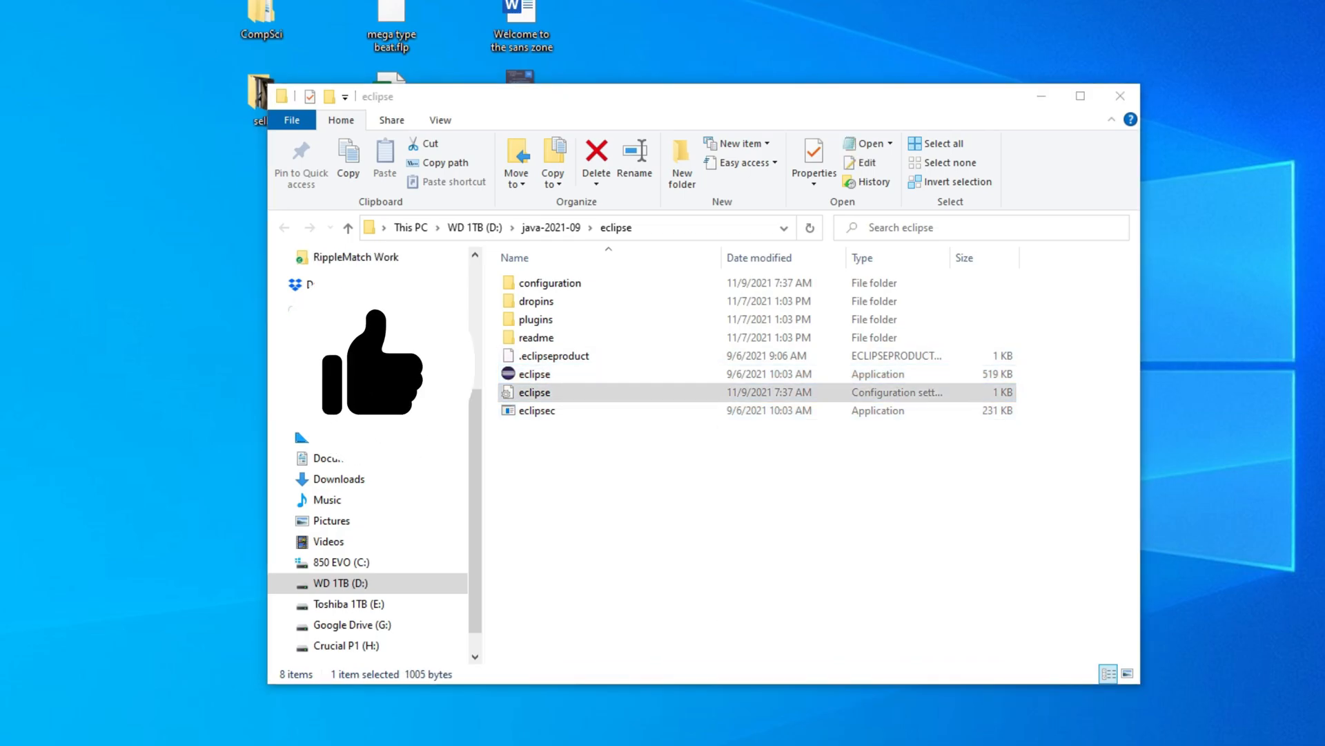
Add -vm C:\Program Files\Java\jdk-17.0.1\bin\javaw.exe atop eclipse.ini, save, and launch eclipse.exe.
double_click(535, 392)
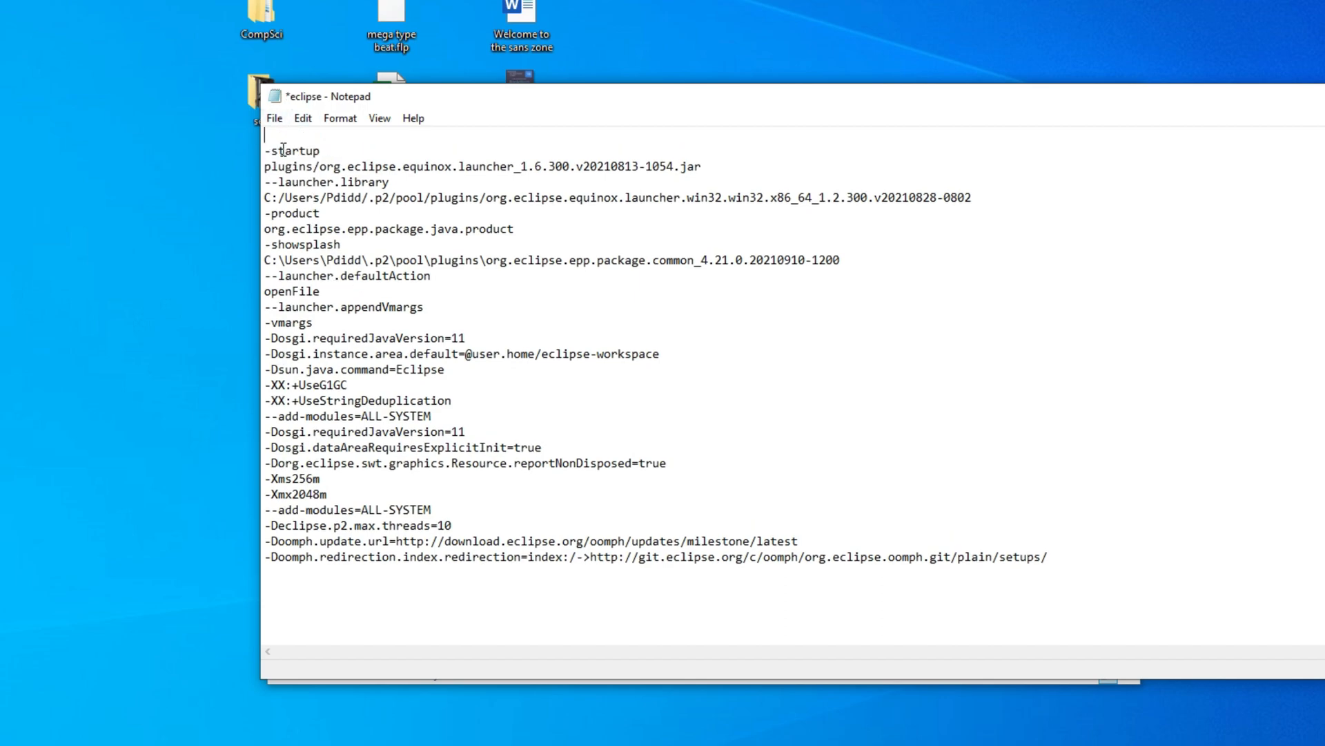
left_click(0, 0)
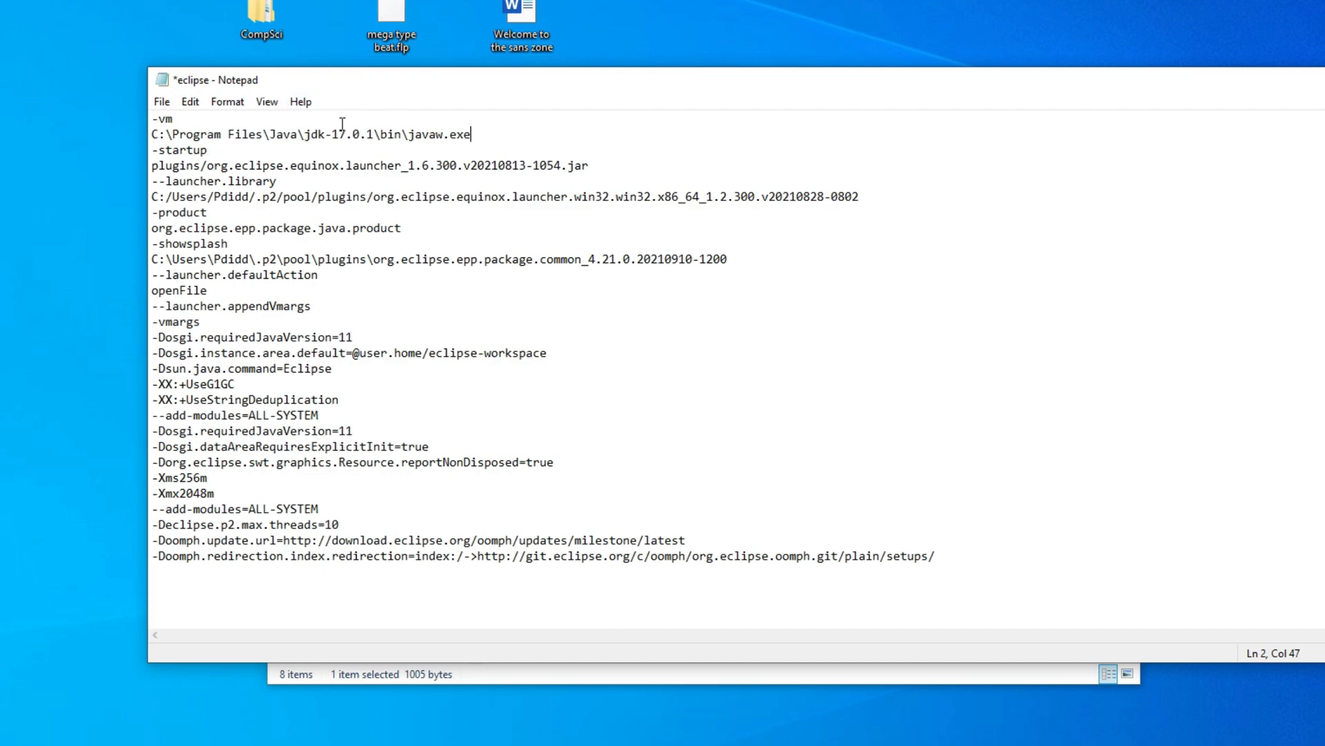
left_click(207, 150)
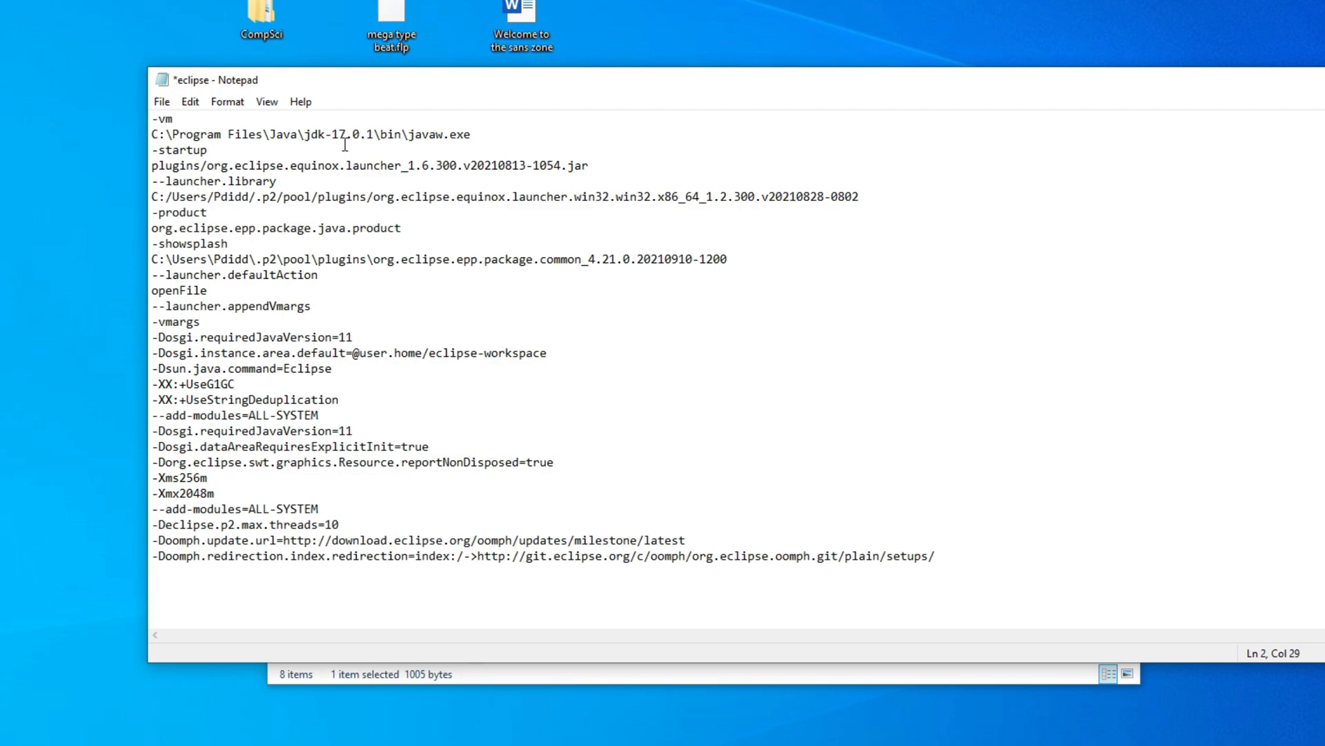
mouse_move(395, 144)
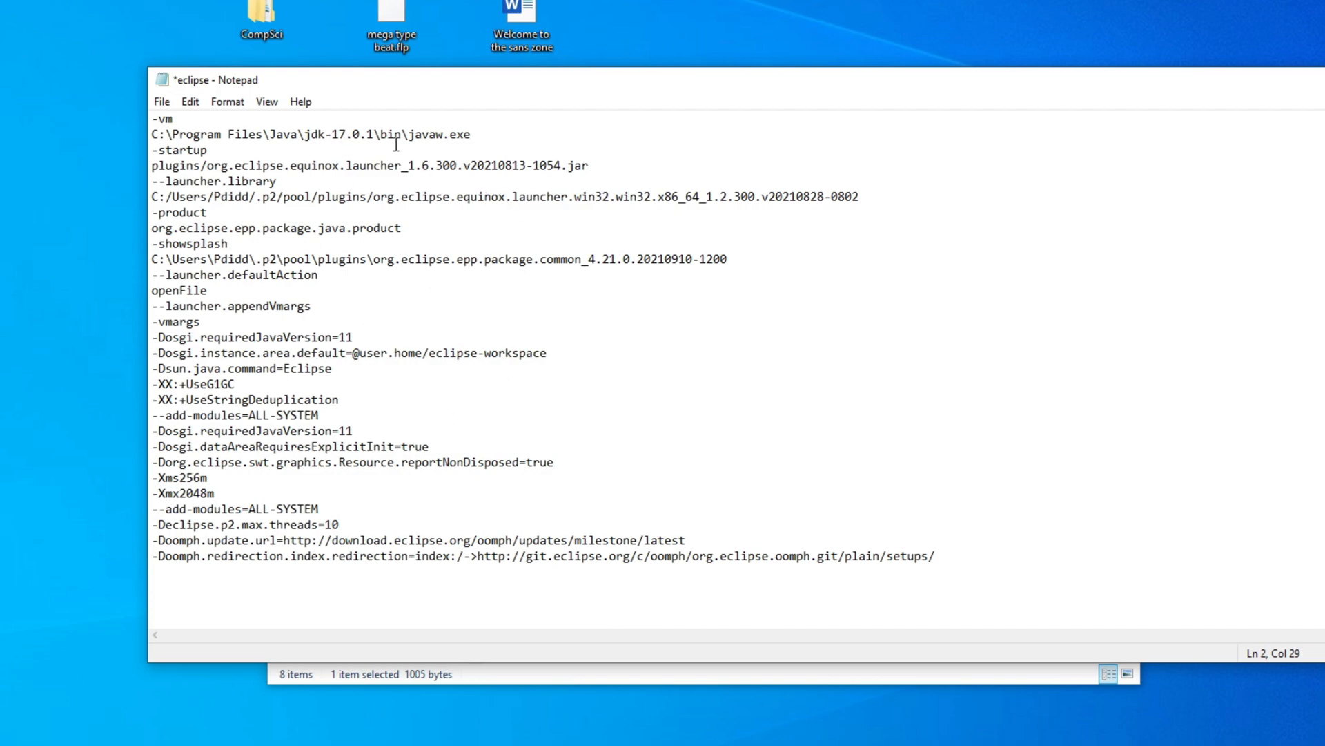
mouse_move(431, 149)
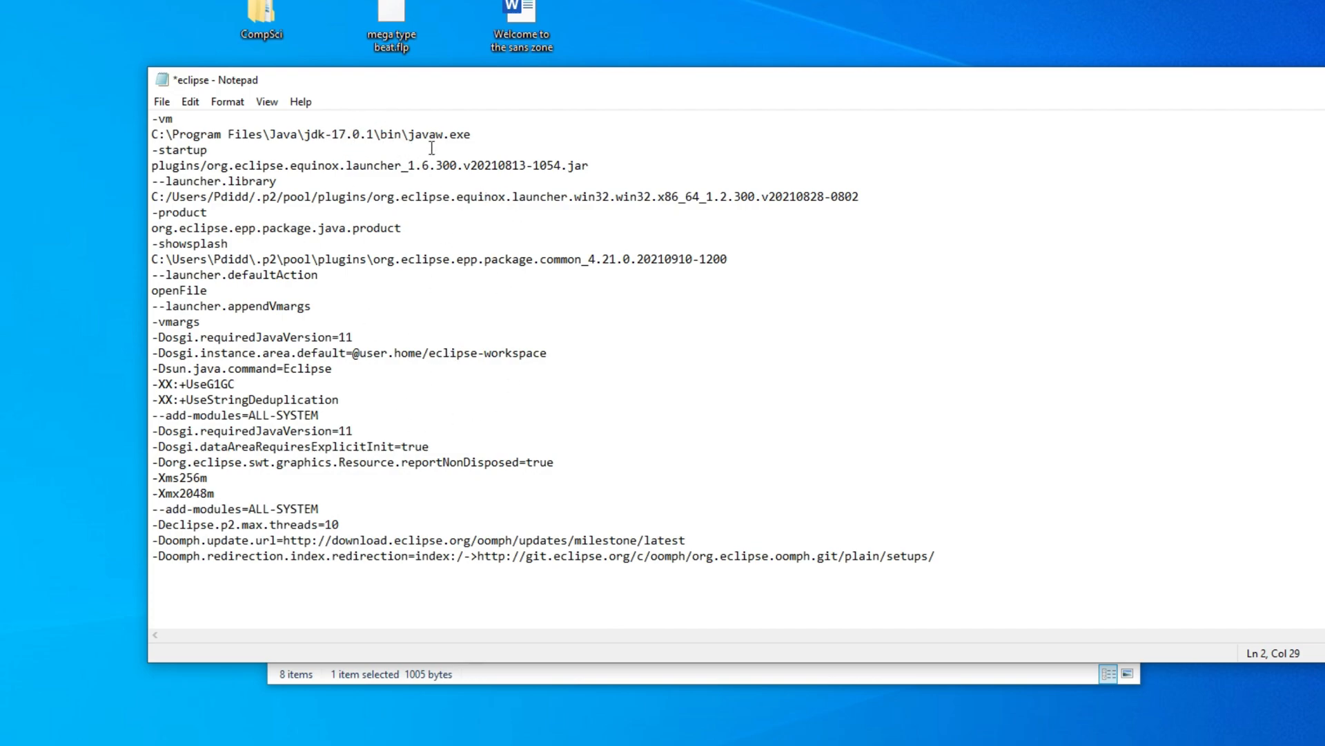
key("ctrl+s")
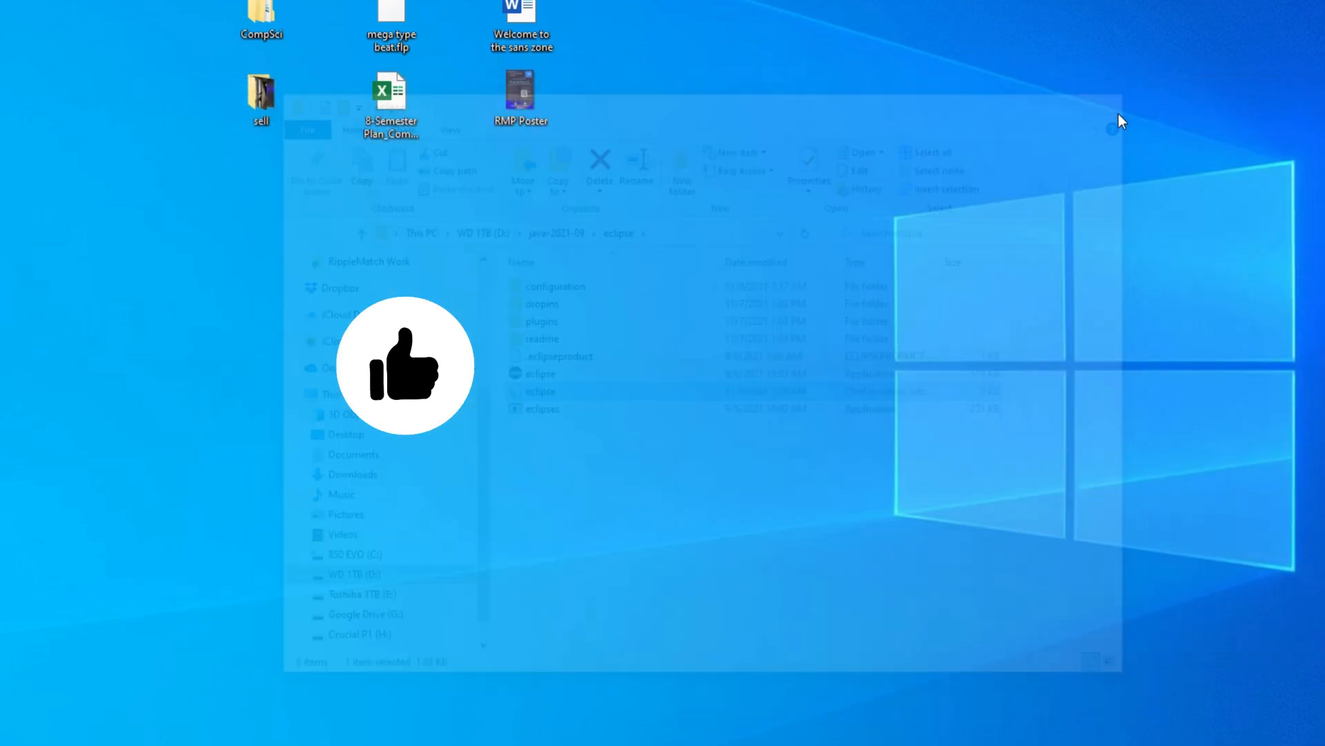
double_click(540, 391)
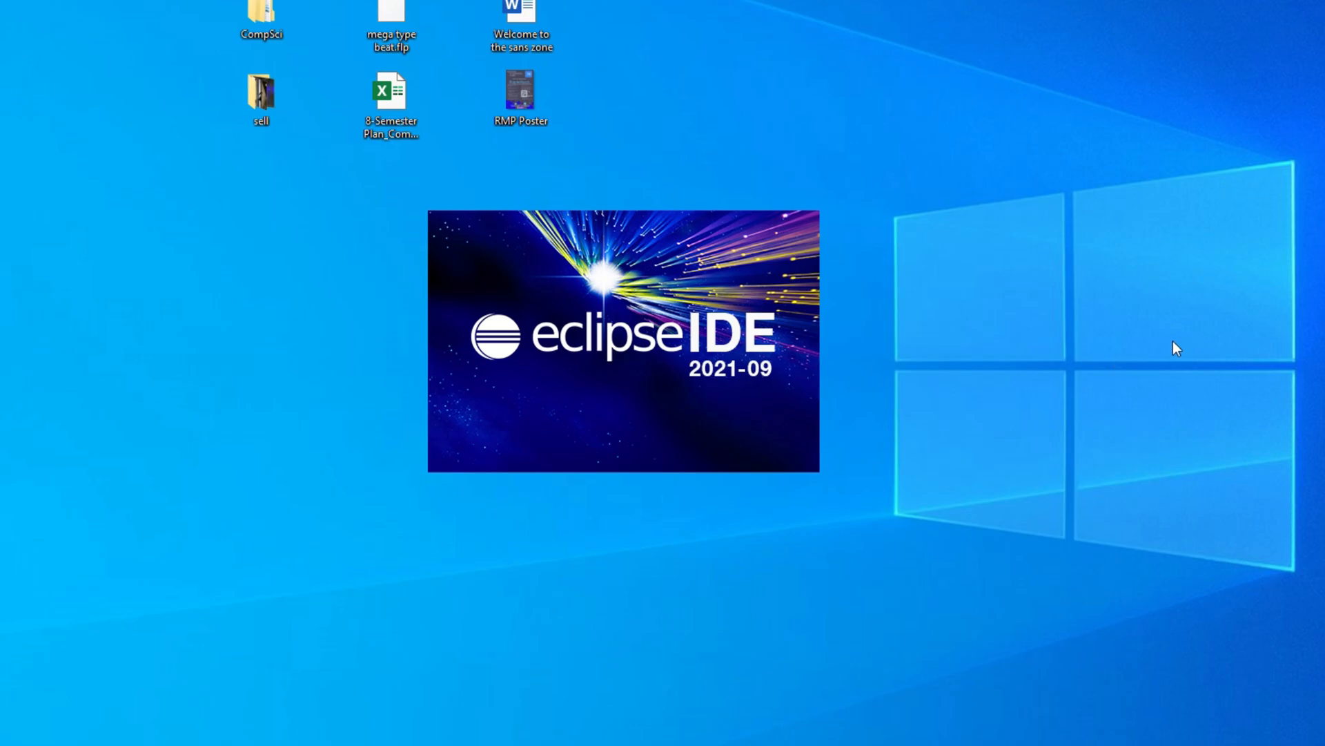